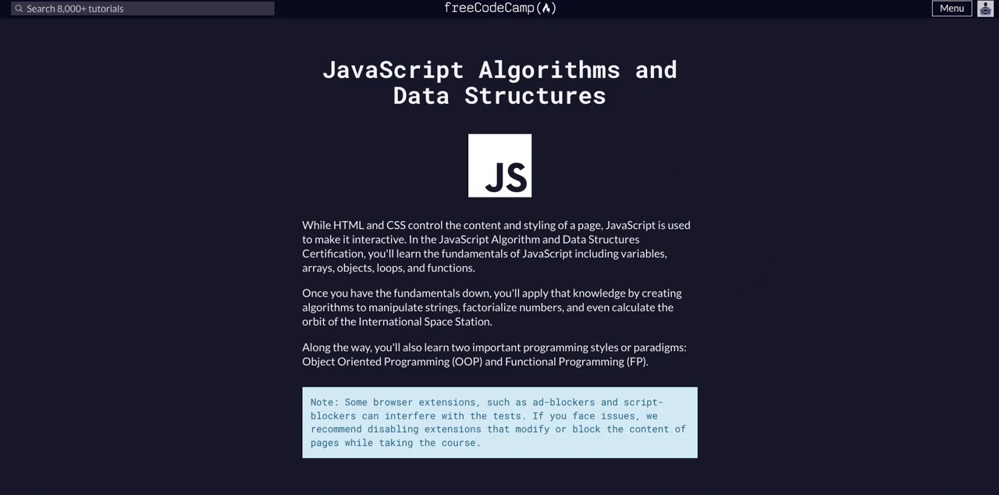
- Scroll down the Basic JavaScript lesson list toward 'Iterate Through an Array with a For Loop'
scroll(down, 3)
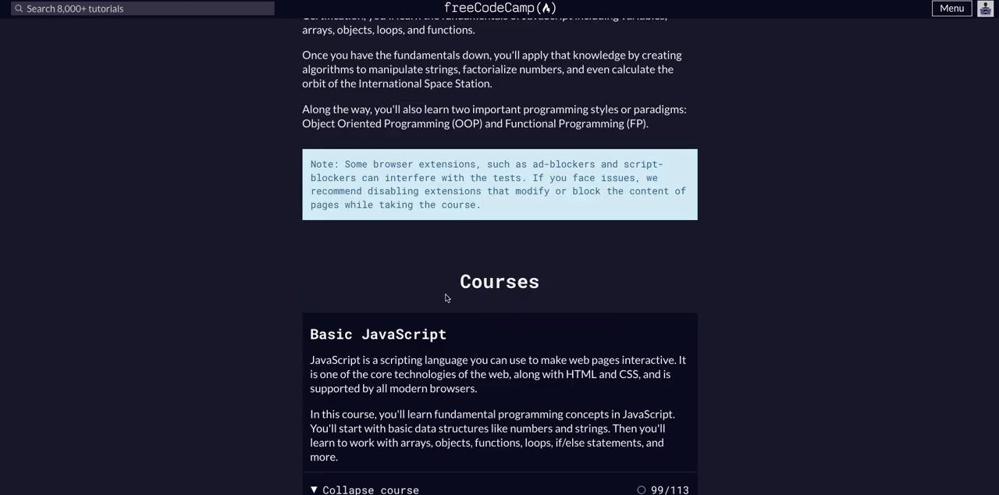
scroll(down, 3)
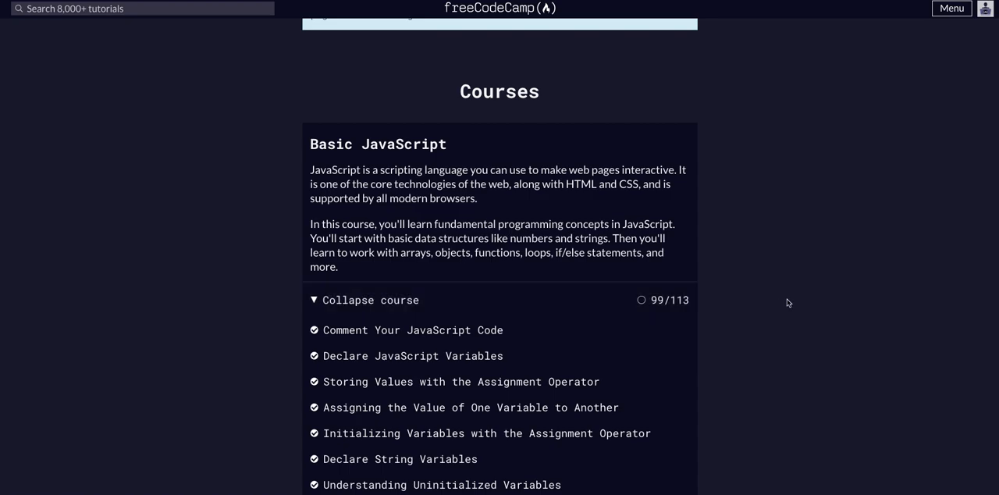
mouse_move(549, 300)
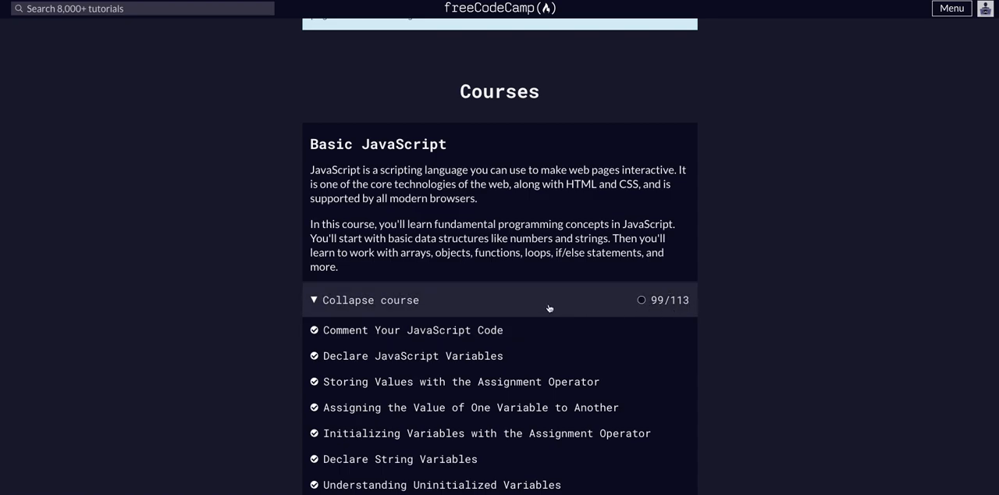
scroll(down, 3)
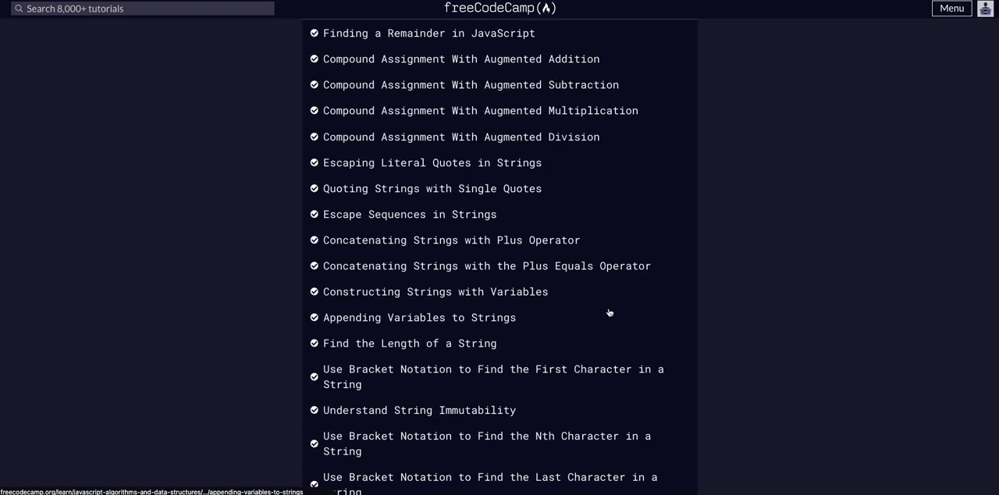
scroll(down, 3)
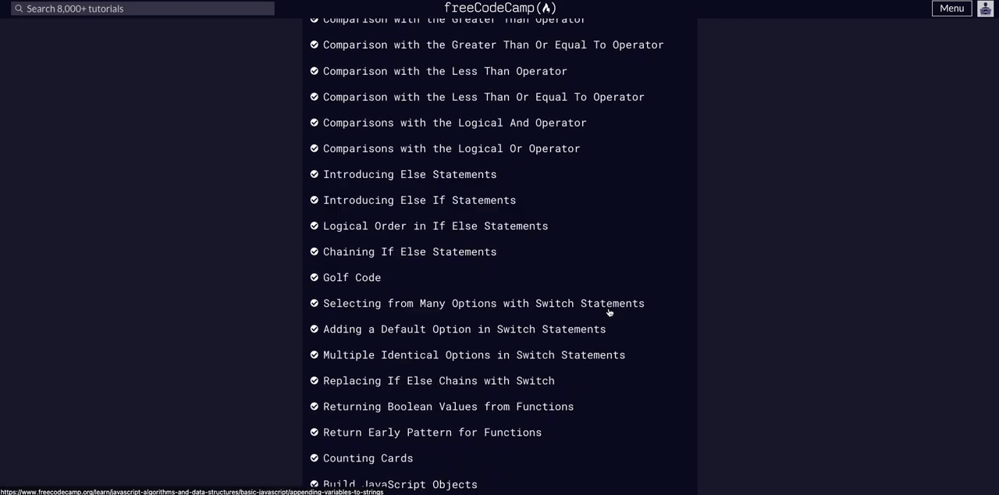
scroll(down, 3)
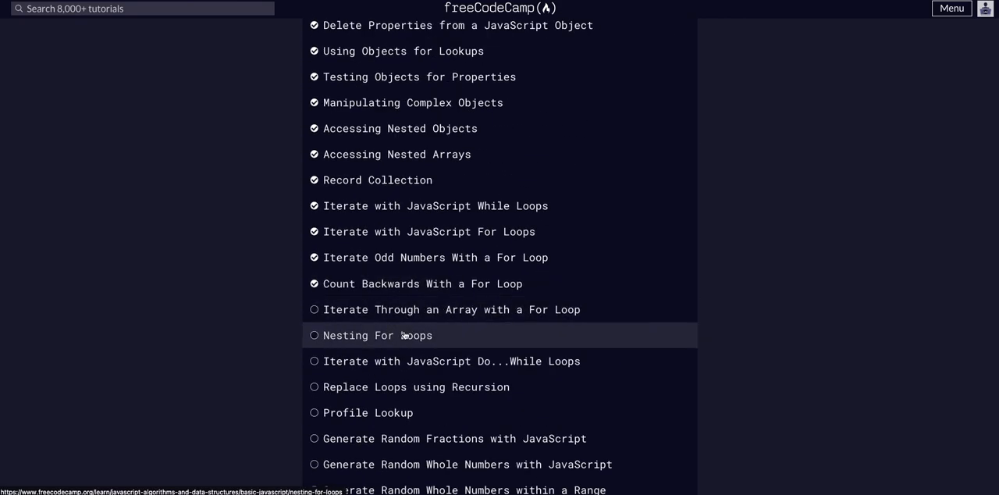
mouse_move(378, 309)
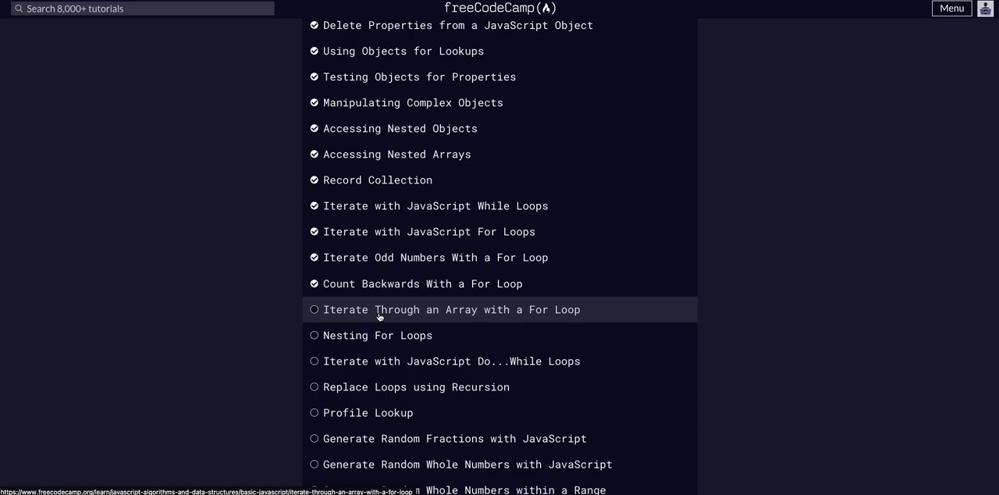
click(451, 309)
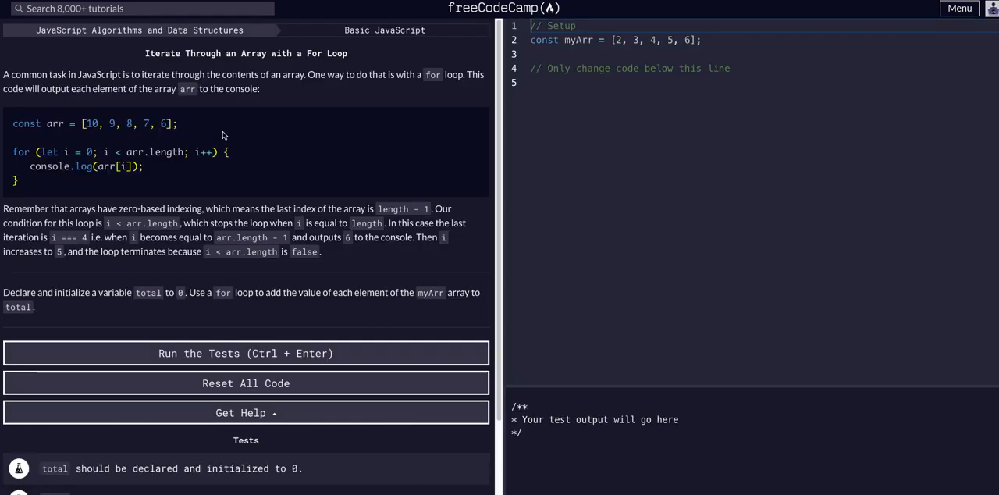
mouse_move(15, 75)
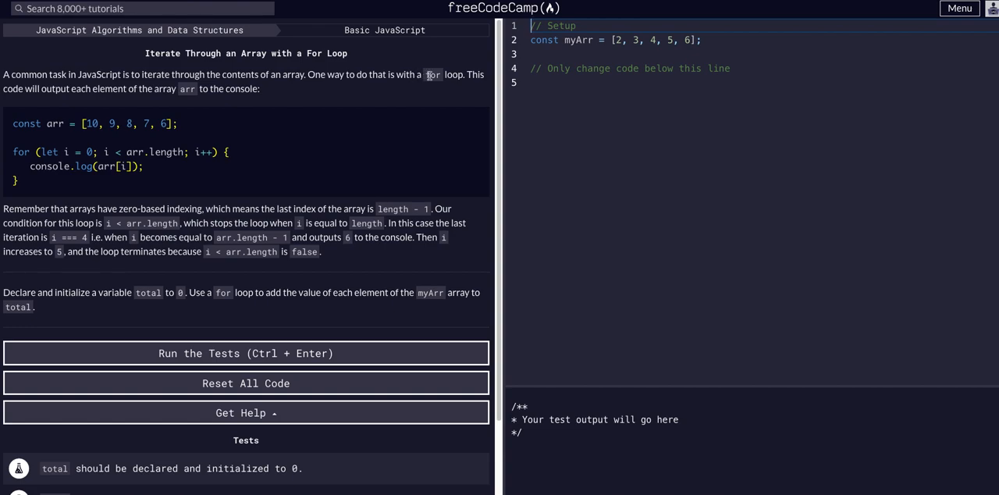
mouse_move(406, 90)
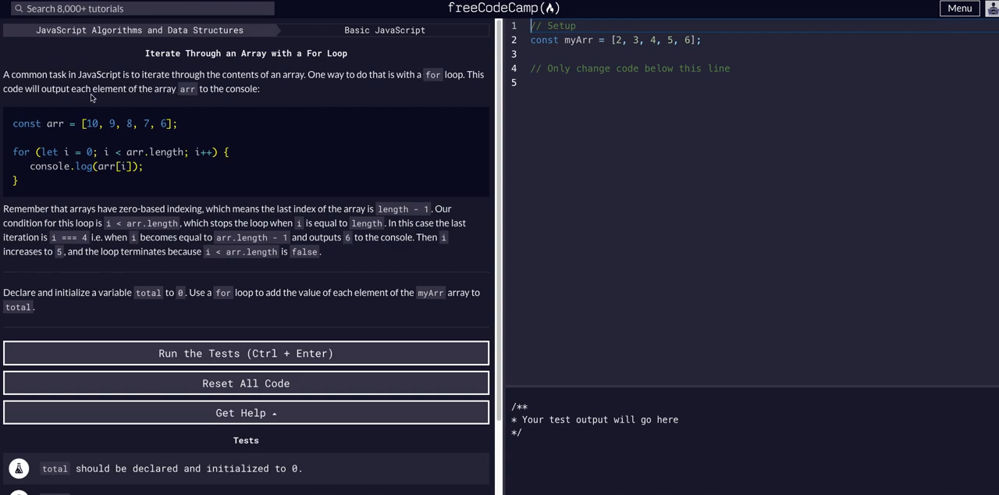
mouse_move(89, 94)
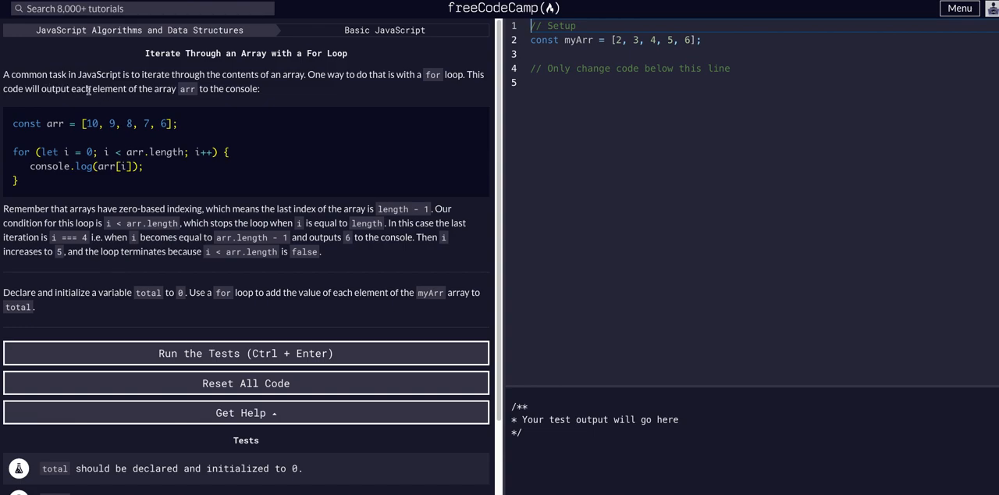
mouse_move(195, 102)
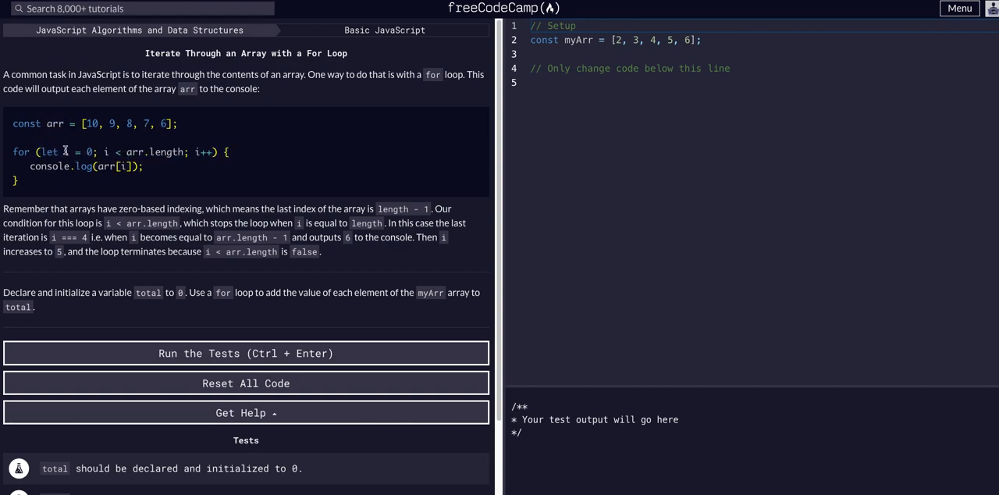
mouse_move(108, 152)
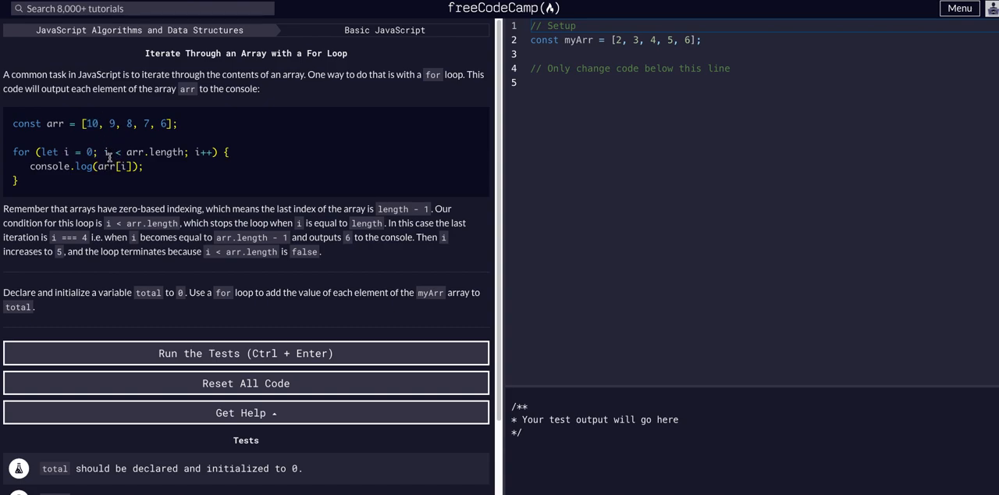
double_click(144, 152)
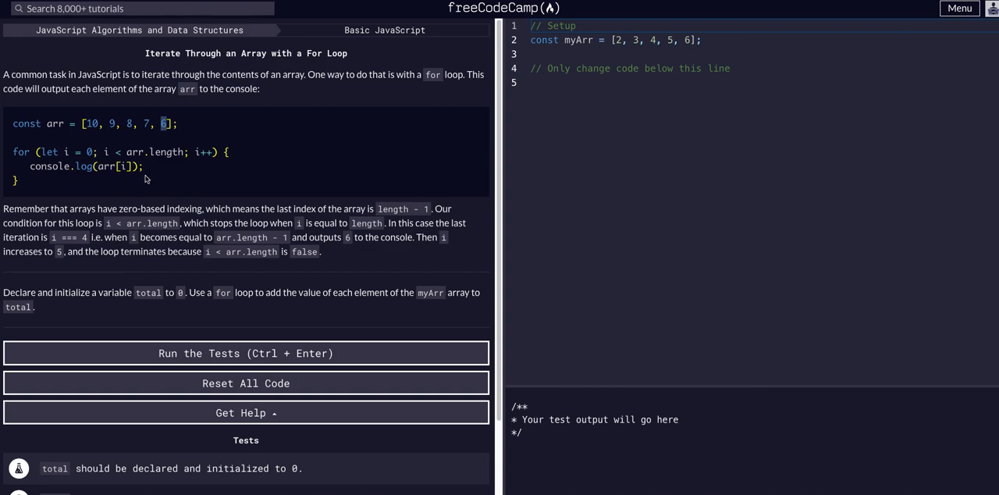
mouse_move(199, 149)
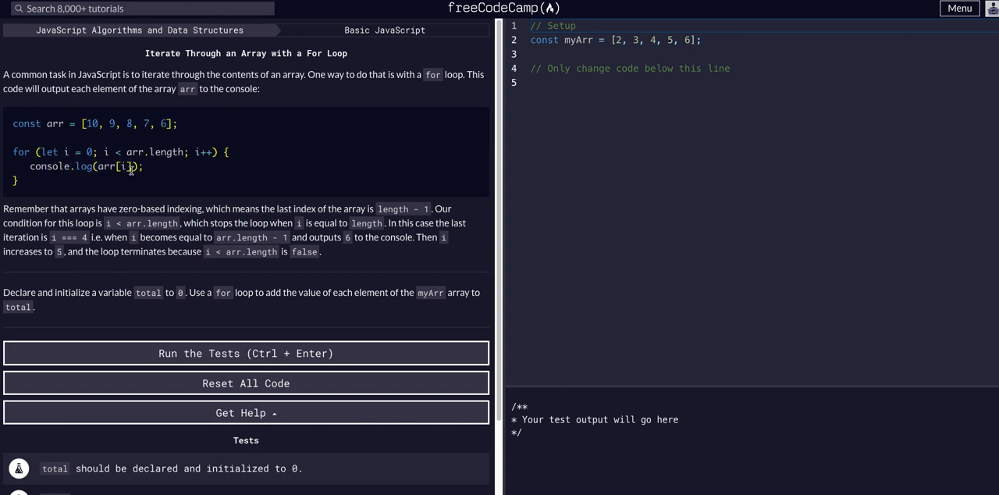
double_click(112, 166)
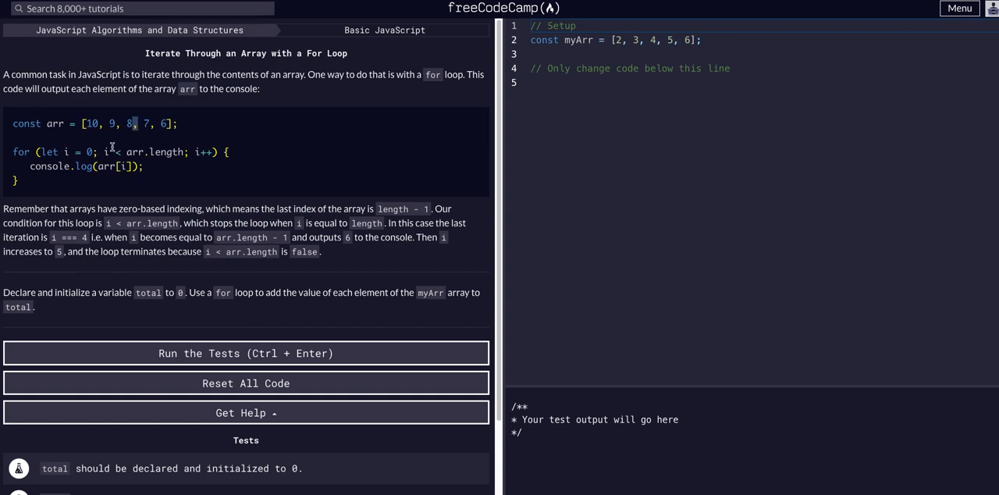
mouse_move(86, 217)
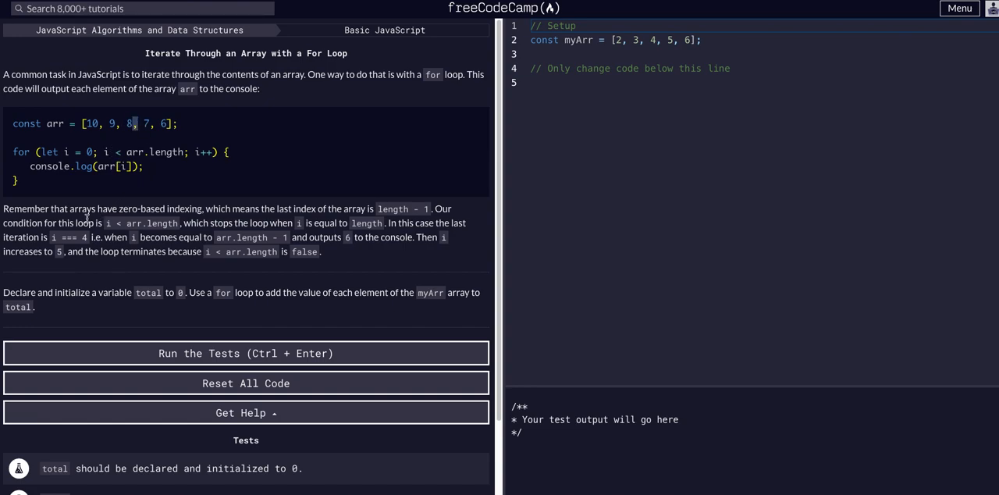
drag(50, 208, 169, 209)
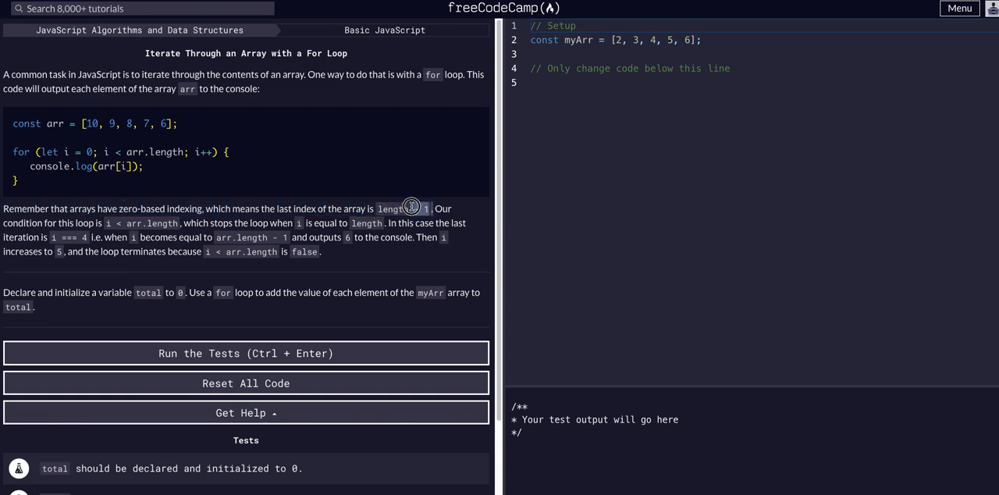
mouse_move(179, 194)
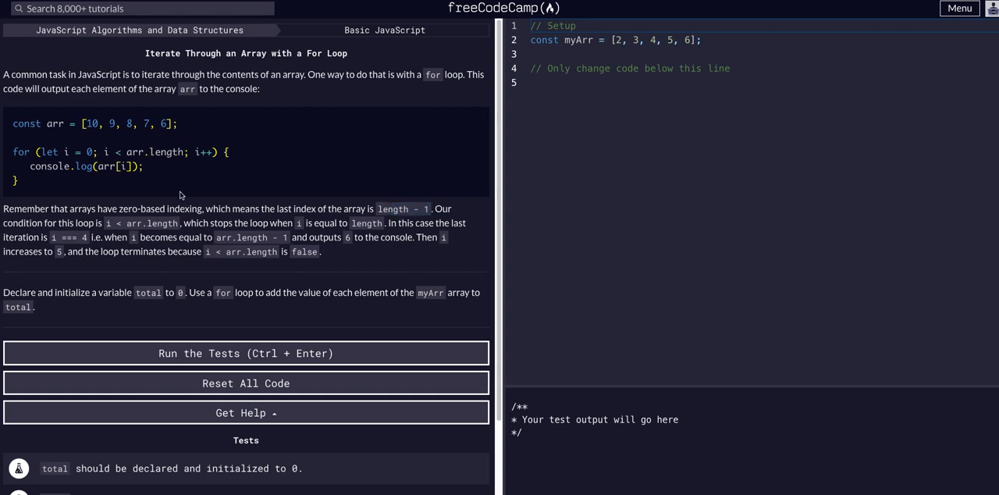
mouse_move(116, 233)
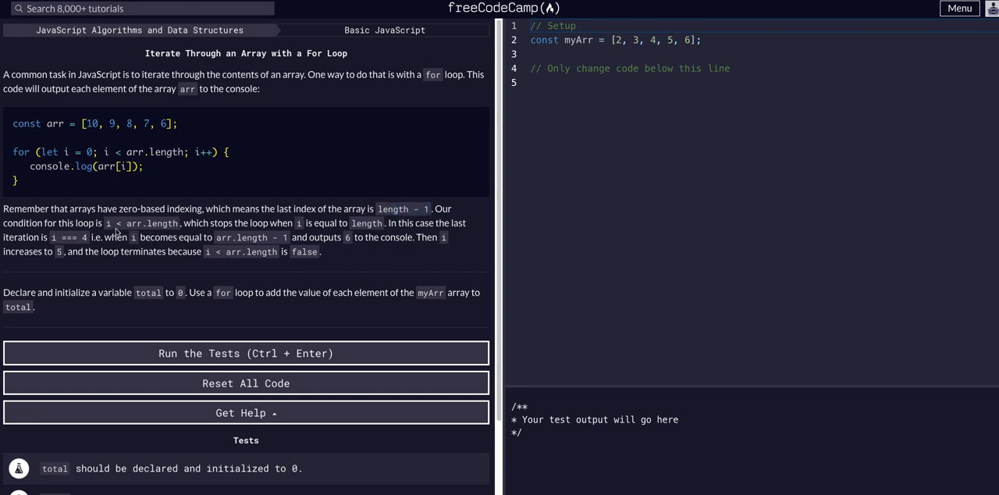
mouse_move(187, 226)
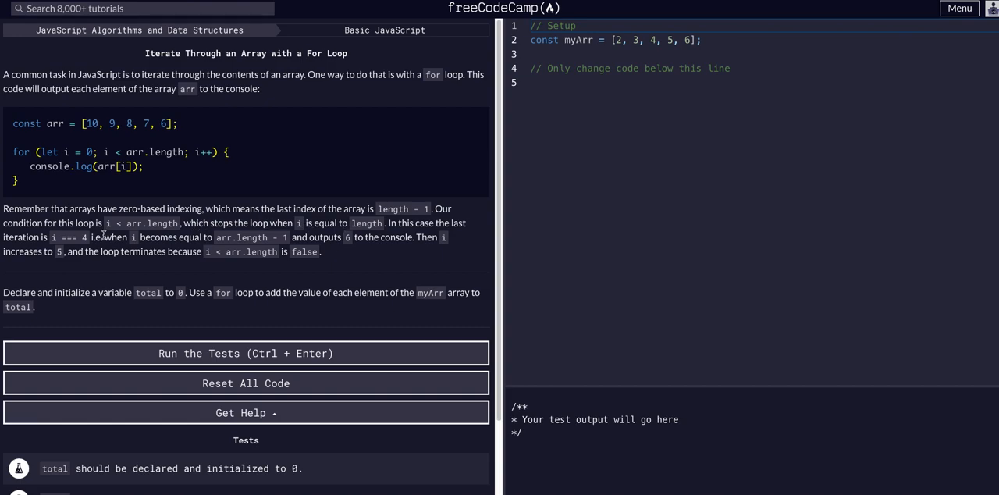
mouse_move(298, 242)
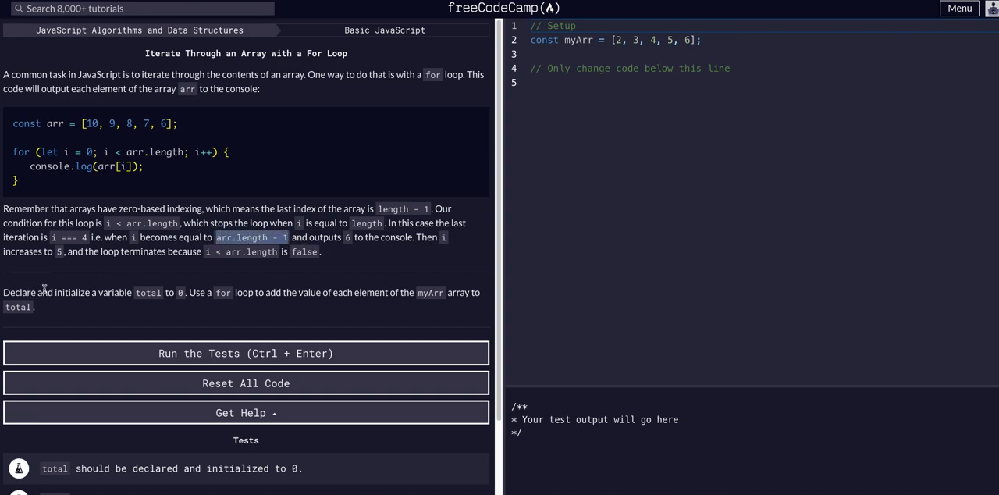
mouse_move(86, 302)
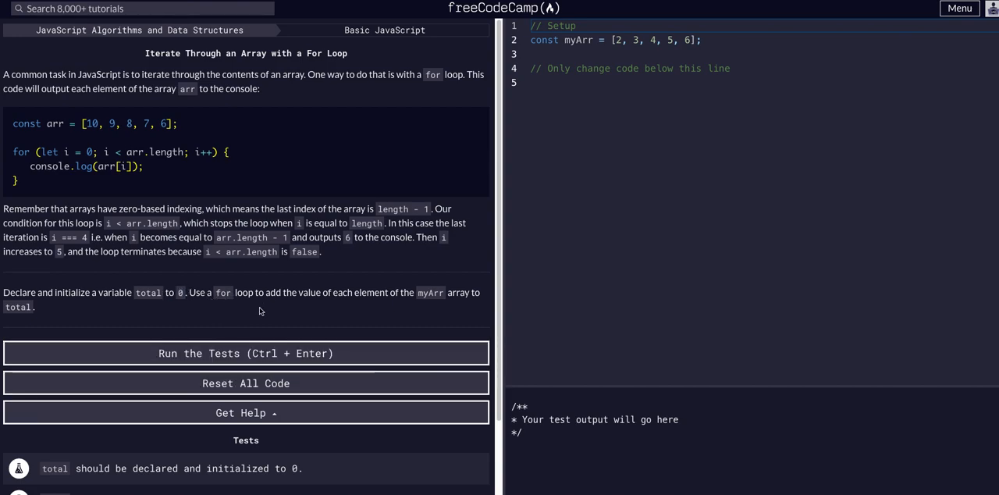
mouse_move(281, 297)
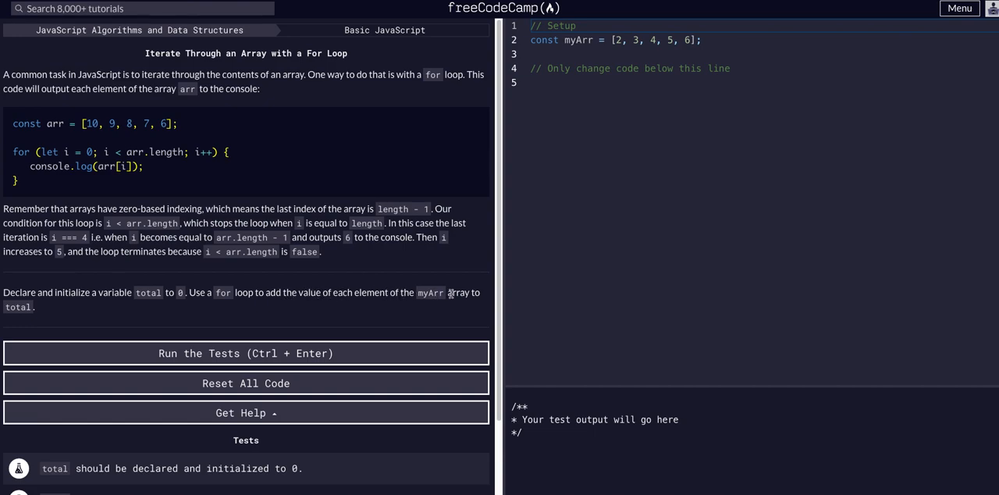
mouse_move(159, 313)
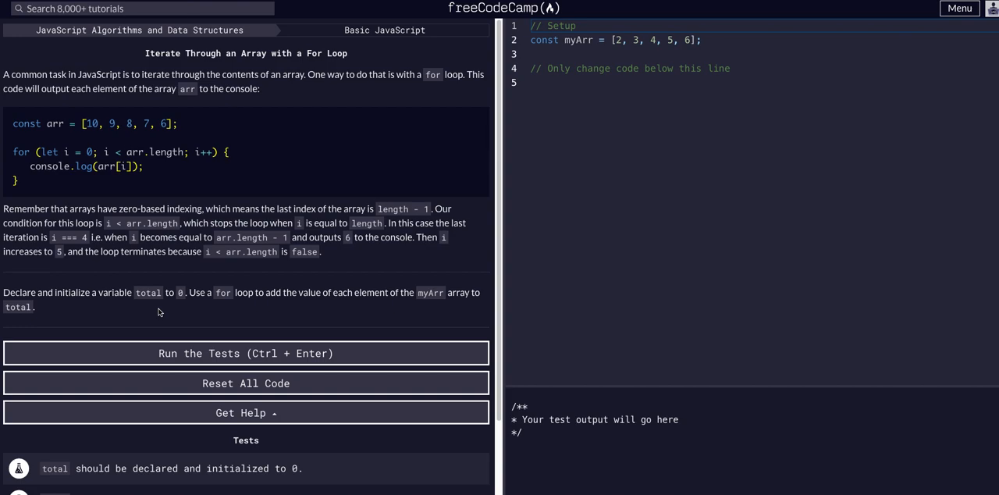
mouse_move(231, 331)
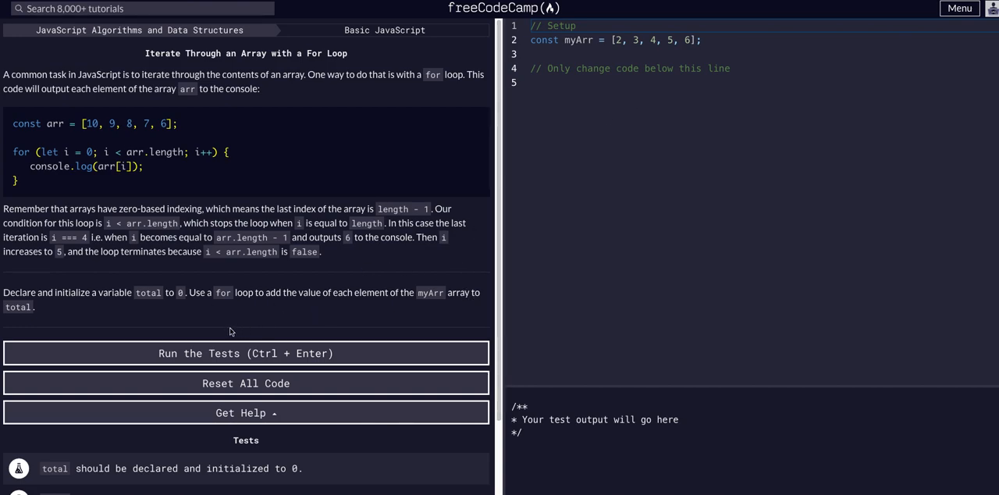
click(666, 39)
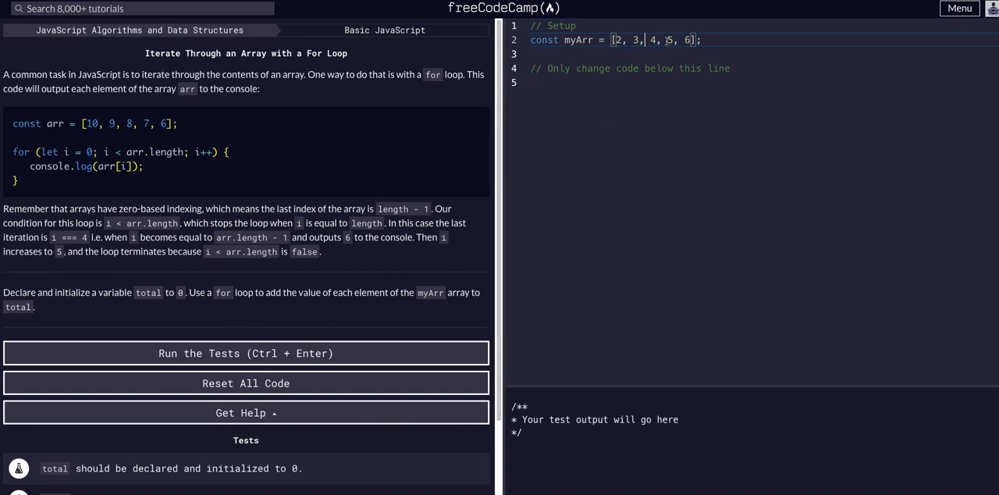
click(623, 82)
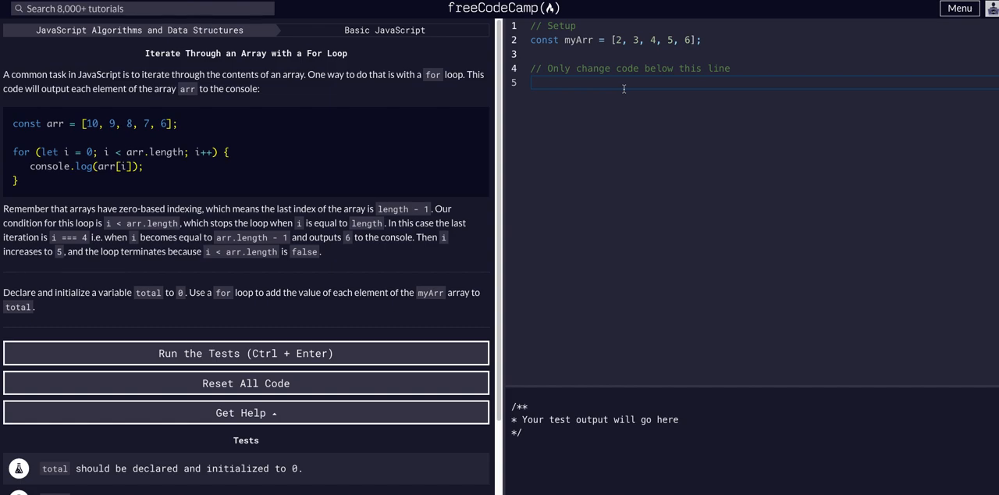
- Declare 'let total = 0;' and move to a new line for the loop
text(let)
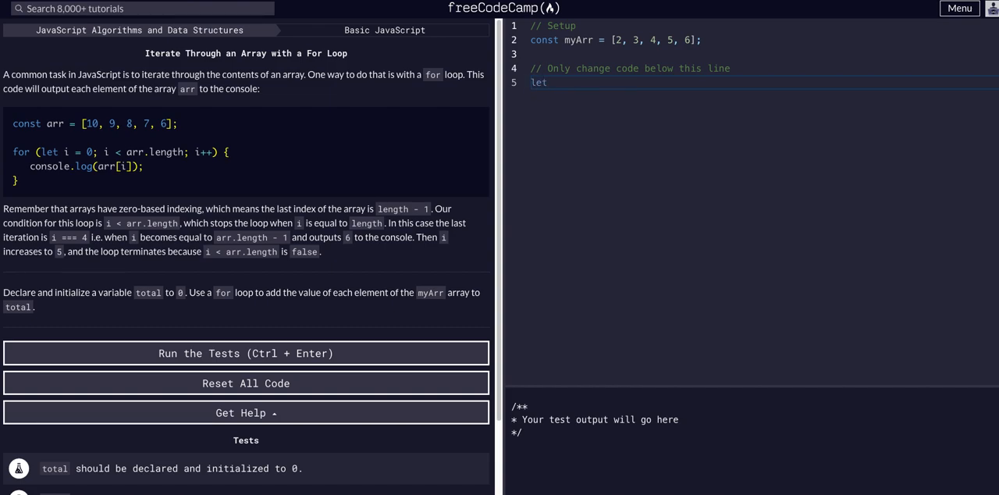
text(total = 0;)
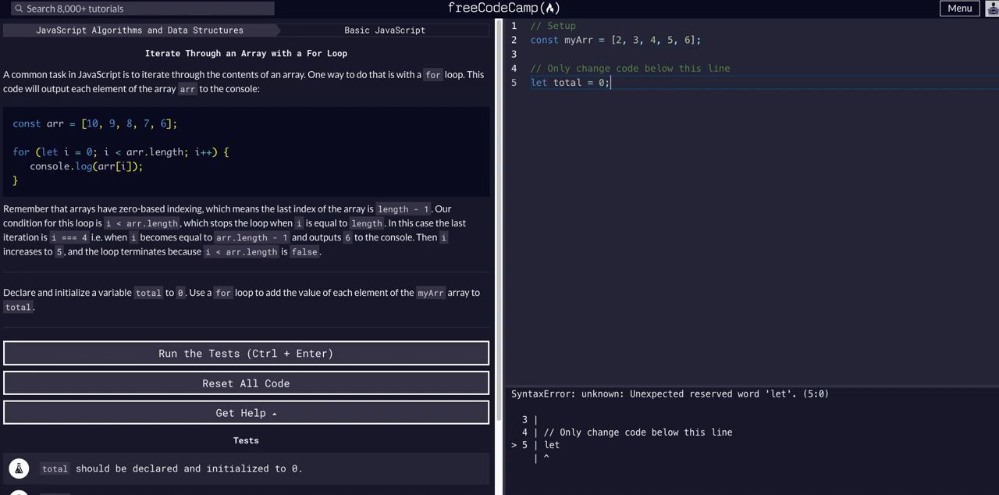
key(enter)
text(for ( let i = )
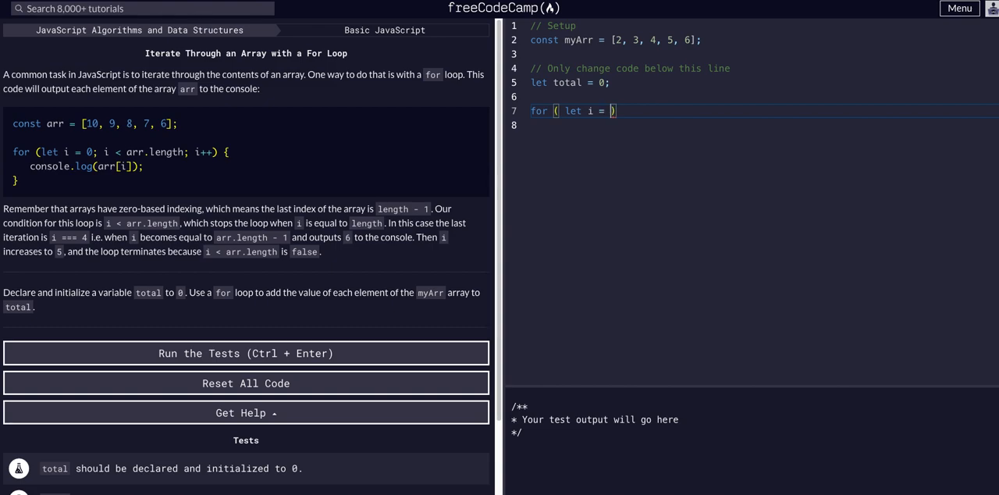
- Write the loop header 'for ( let i = 0; i < myArr.length; i++ )' with empty braces
text(0; i)
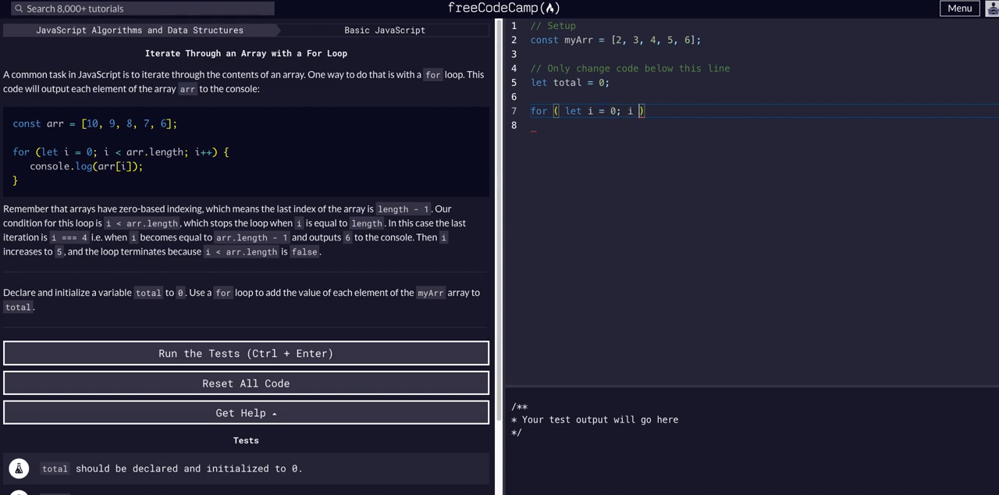
text(ar)
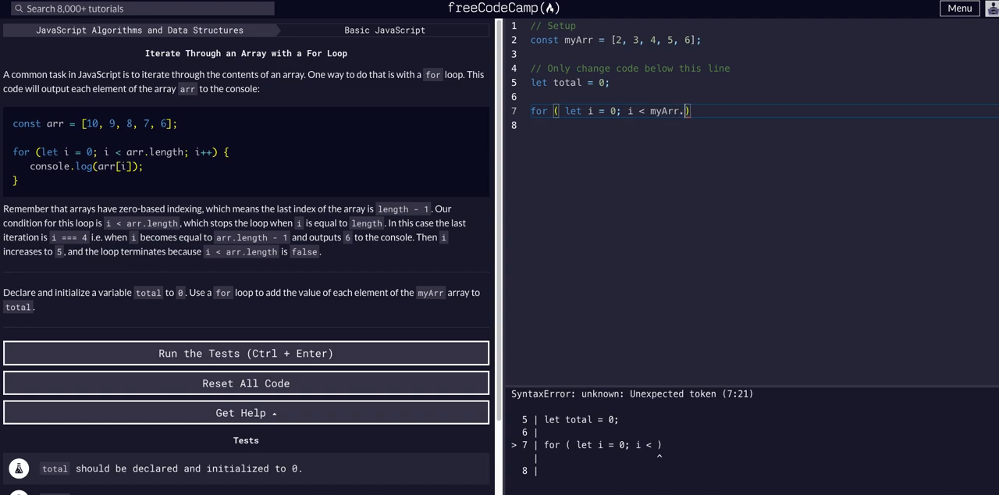
text(length)
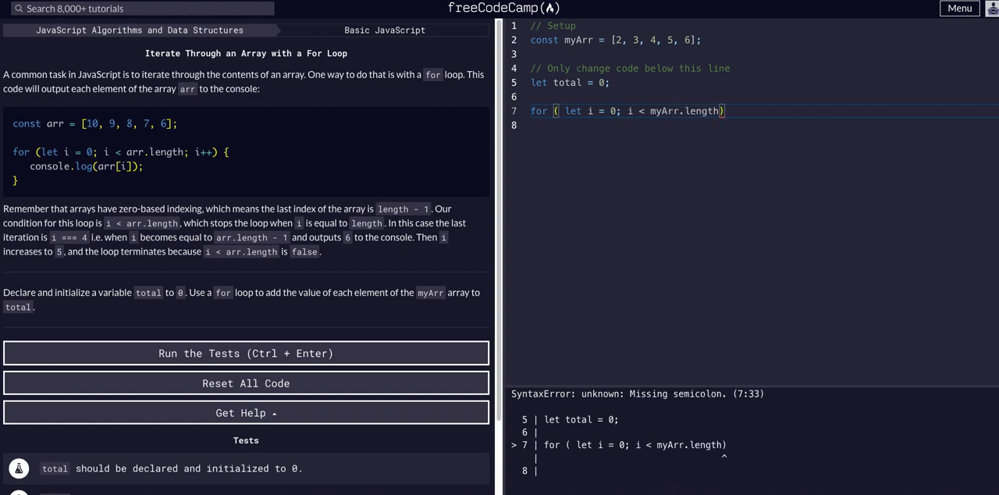
text(; i++)
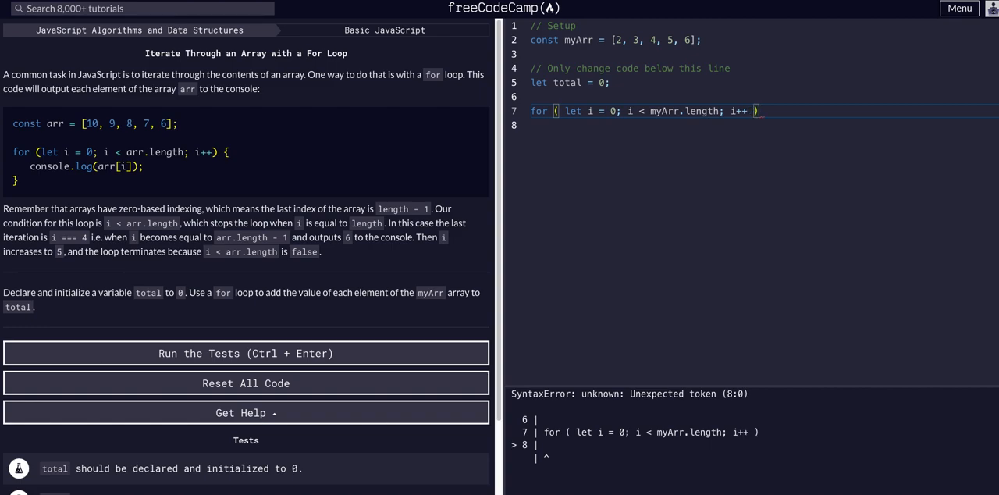
text({)
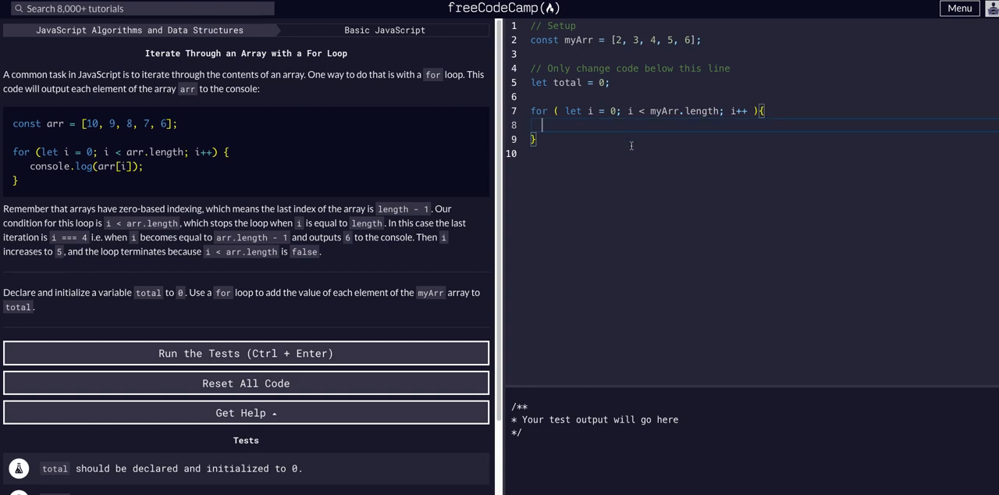
- Write the loop body 'total = total + myArr[i]'
text(tat)
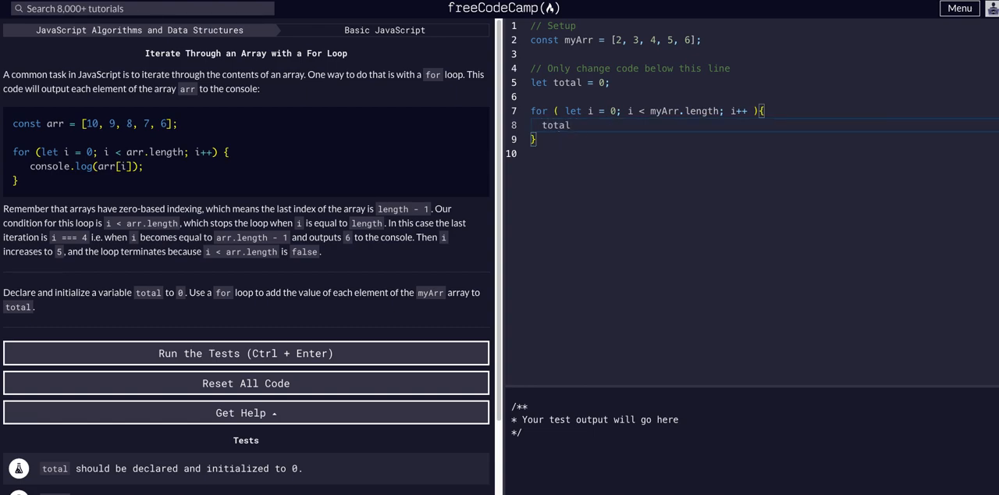
text(= total)
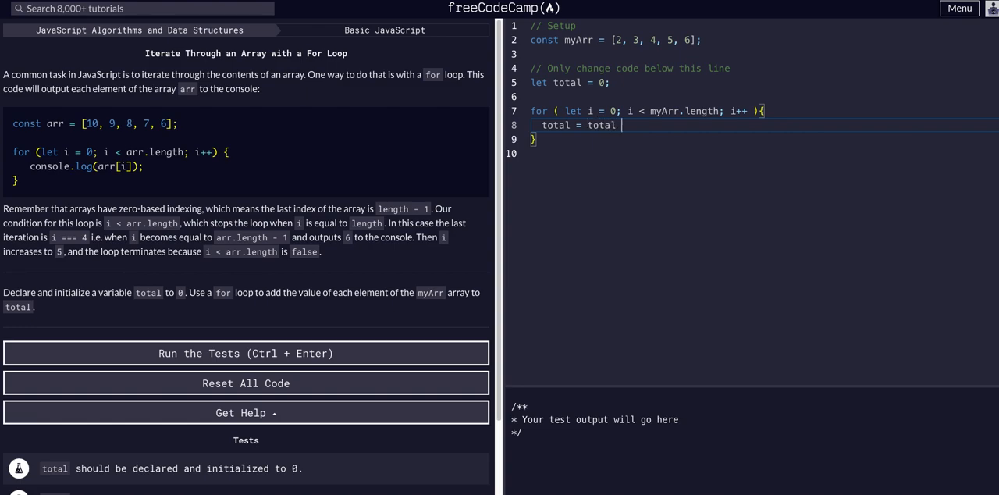
text(+)
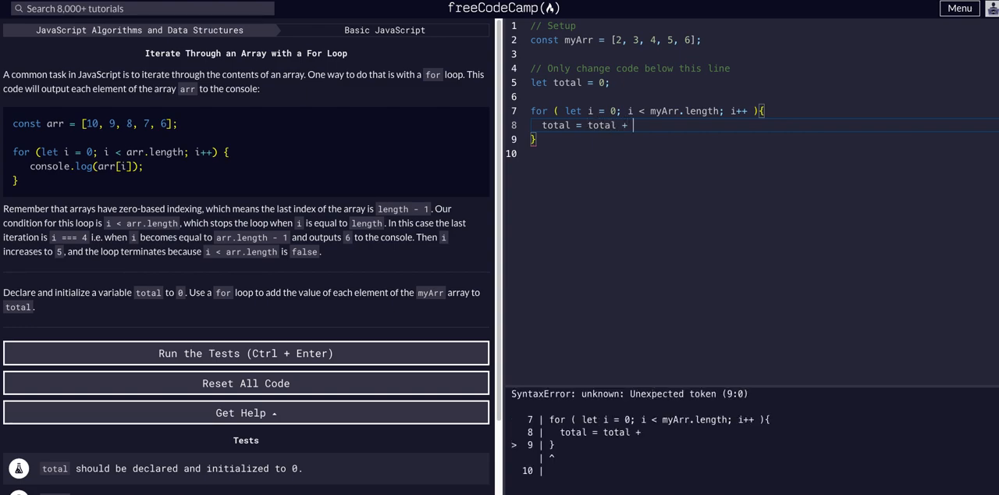
text(myArr)
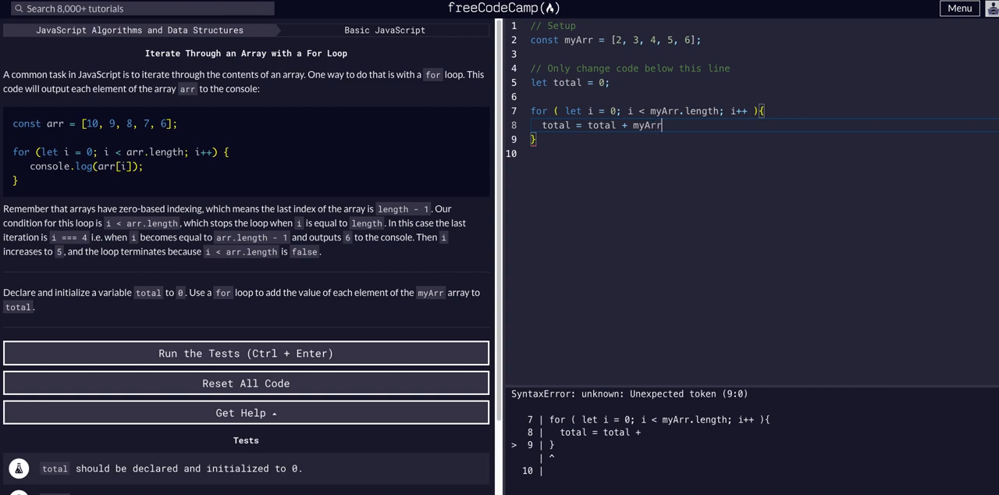
text([i])
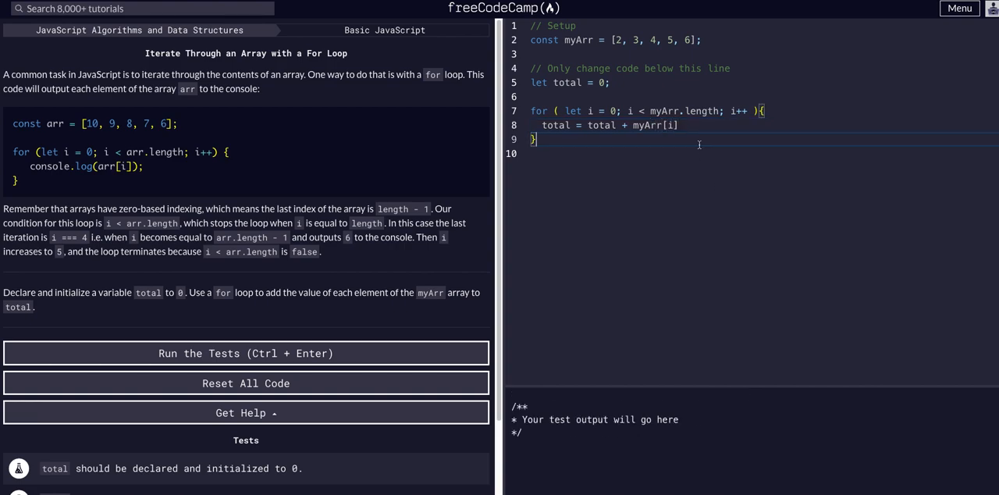
mouse_move(303, 364)
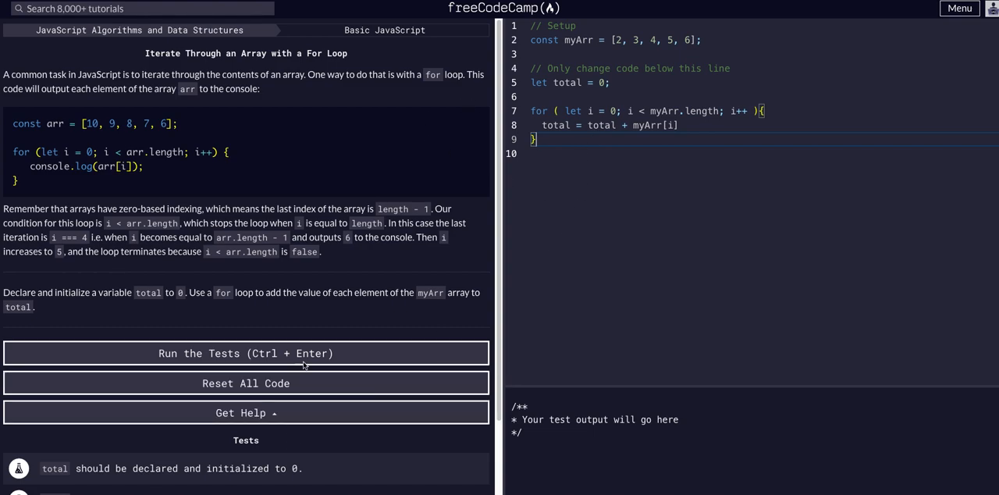
- Run the tests, which pass, and dismiss the 'Cranked it up to 11!' message
click(246, 352)
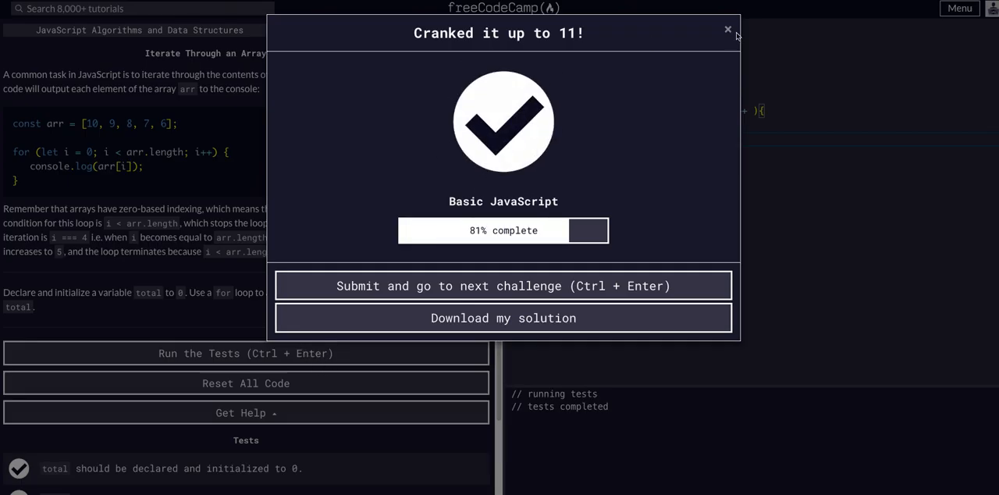
click(727, 30)
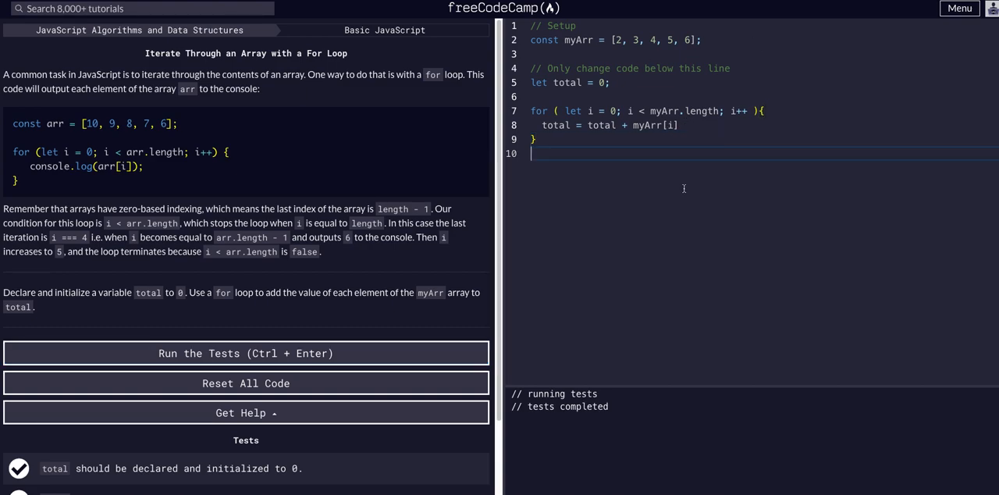
mouse_move(671, 121)
text(total +=)
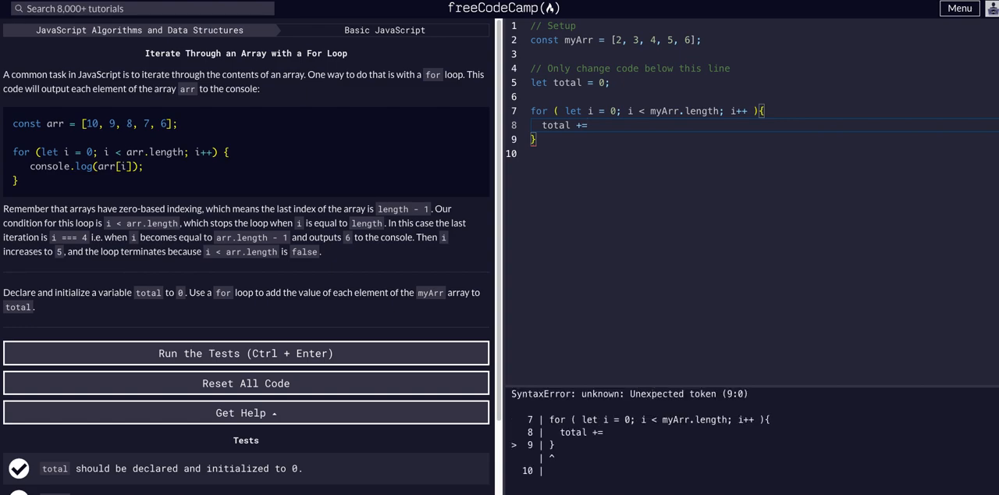
- Complete the shorthand body 'total += myArr[i]' and rerun the tests successfully
text(myArr[])
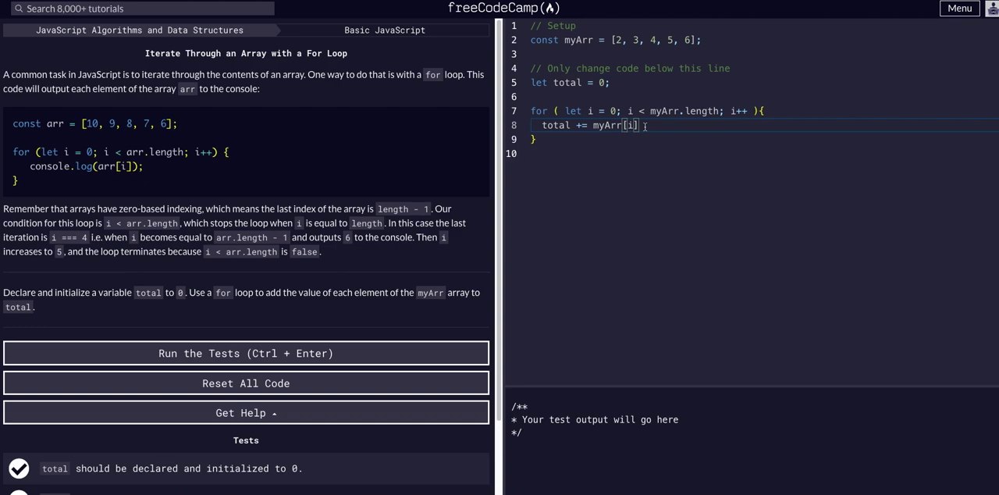
key(Backspace)
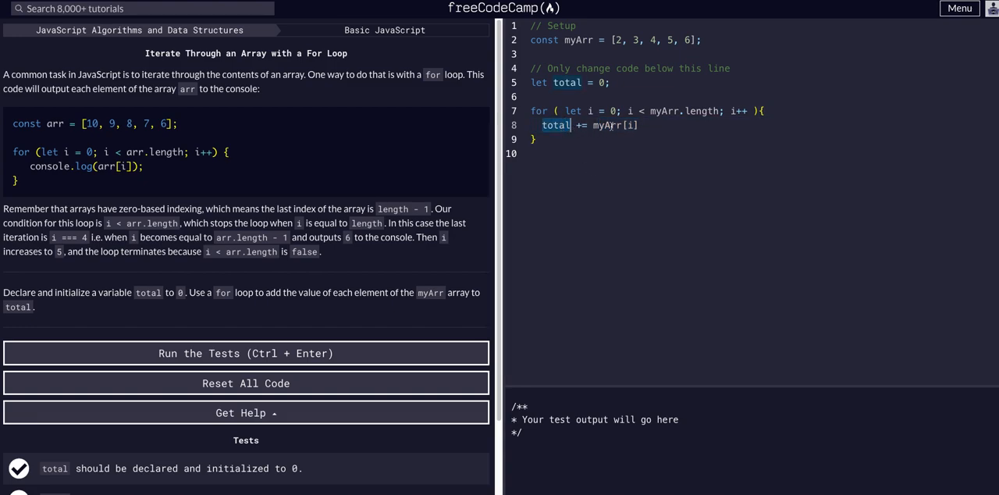
double_click(615, 125)
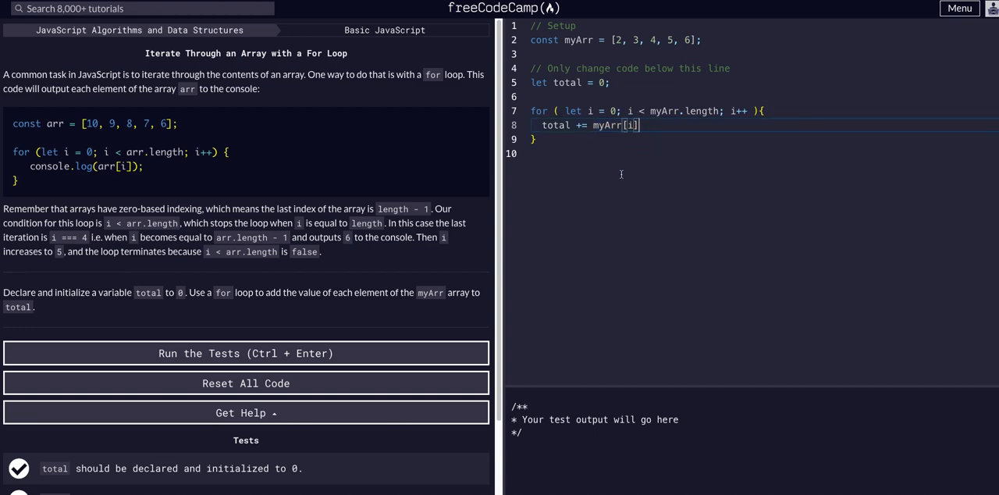
click(245, 353)
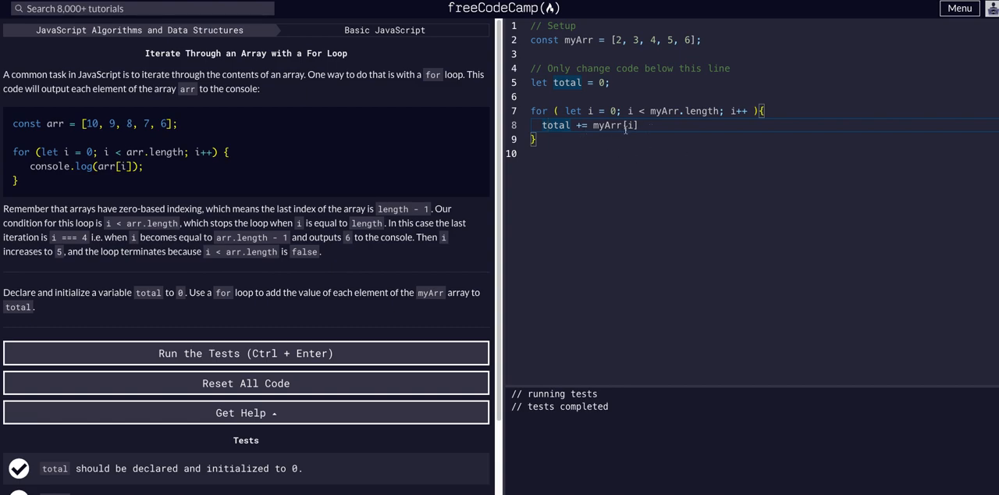
mouse_move(457, 332)
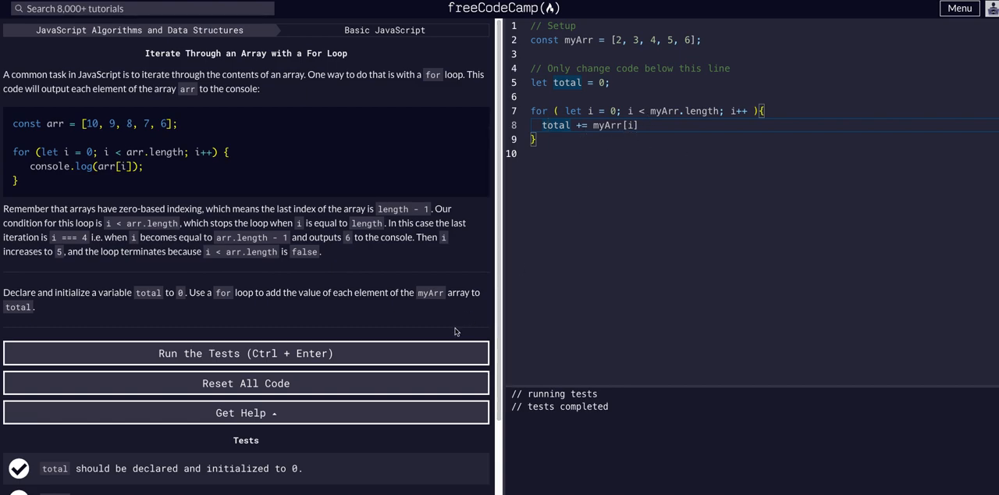